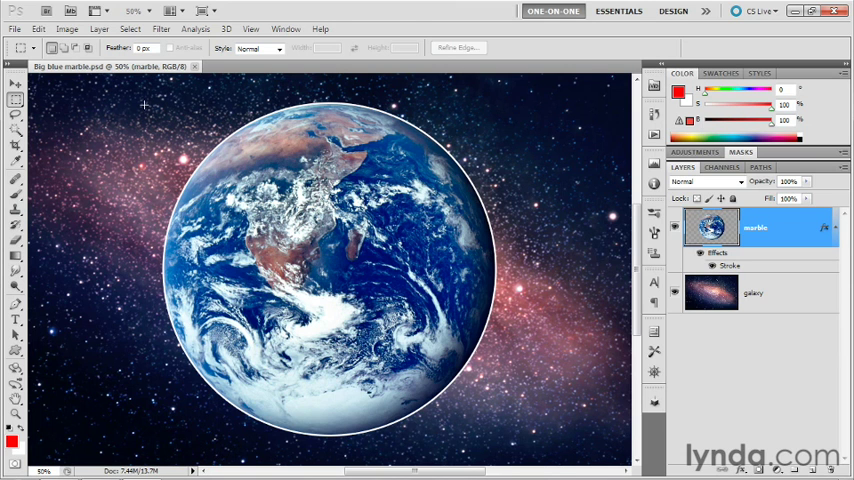
mouse_move(110, 92)
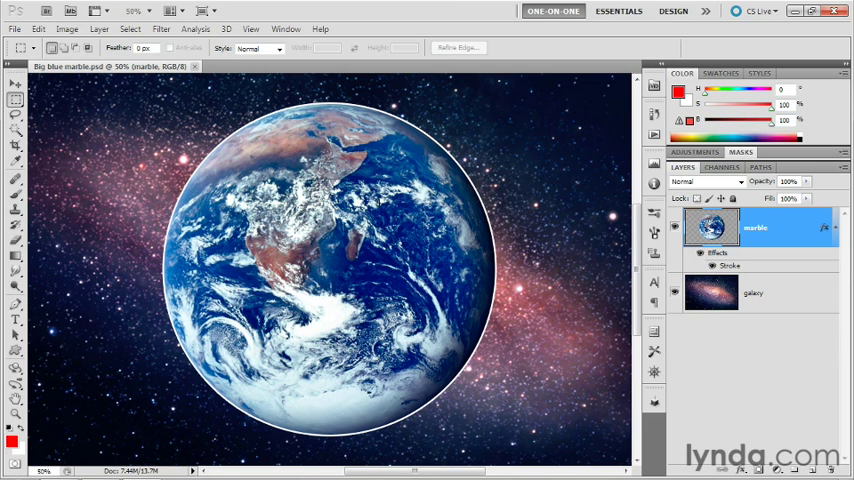
mouse_move(772, 236)
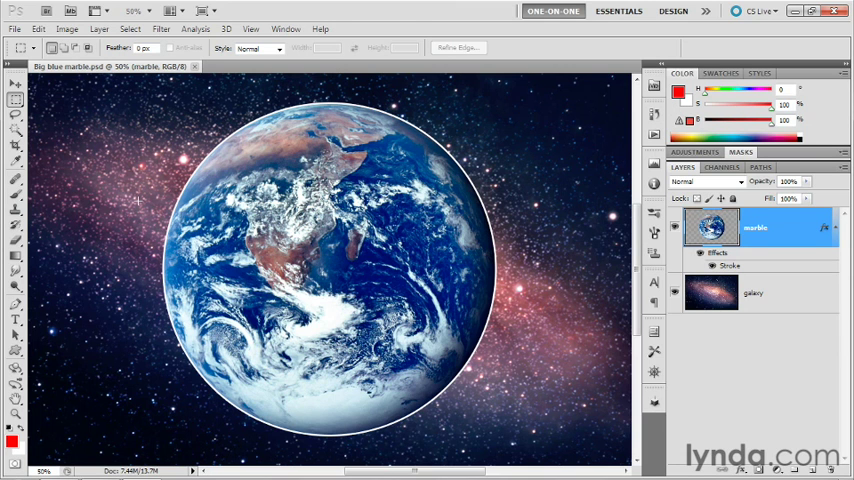
mouse_move(14, 204)
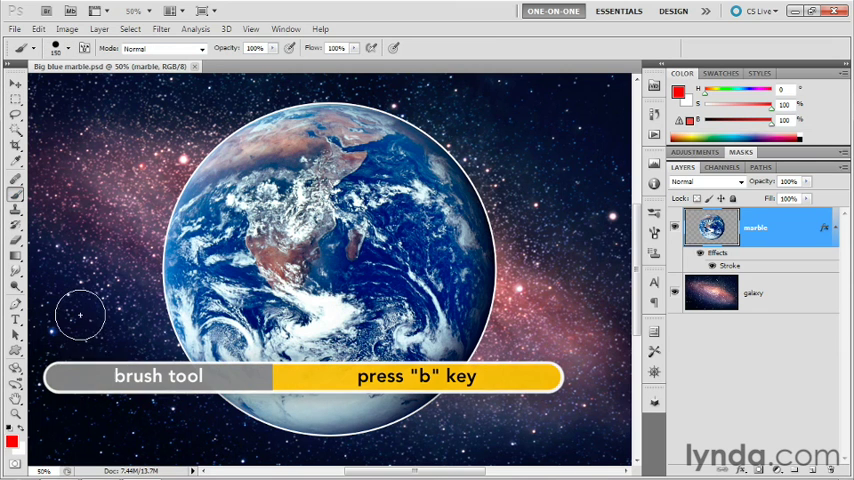
Paint a thick red zigzag stroke across the Earth globe and out into the galaxy background
drag(76, 330, 234, 210)
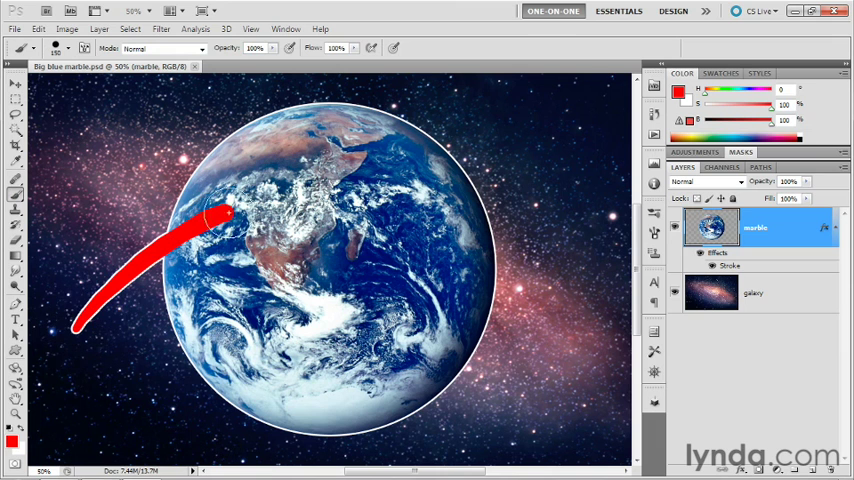
drag(230, 210, 470, 276)
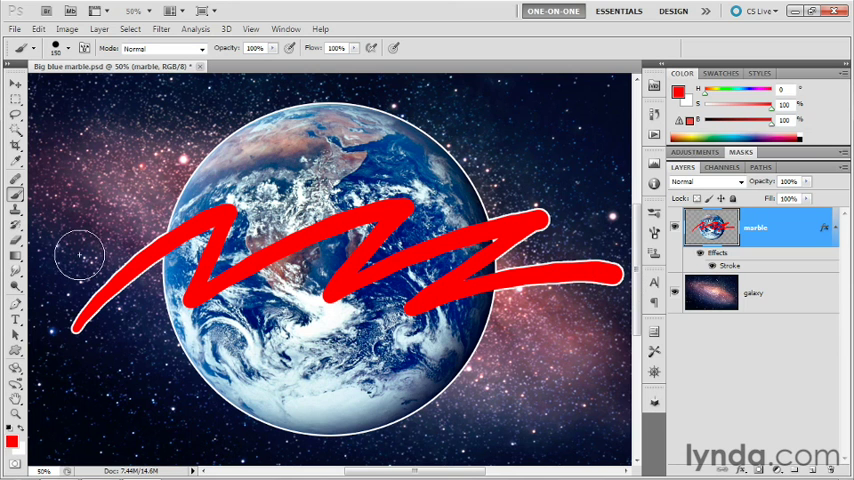
mouse_move(76, 356)
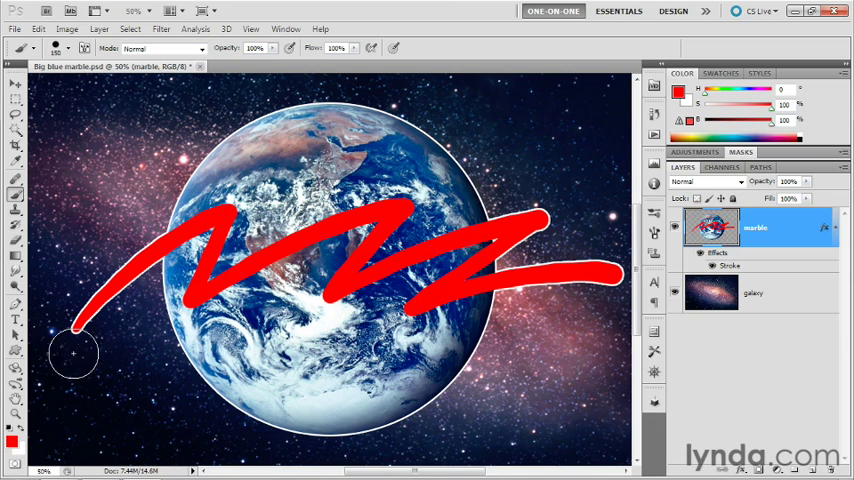
mouse_move(490, 184)
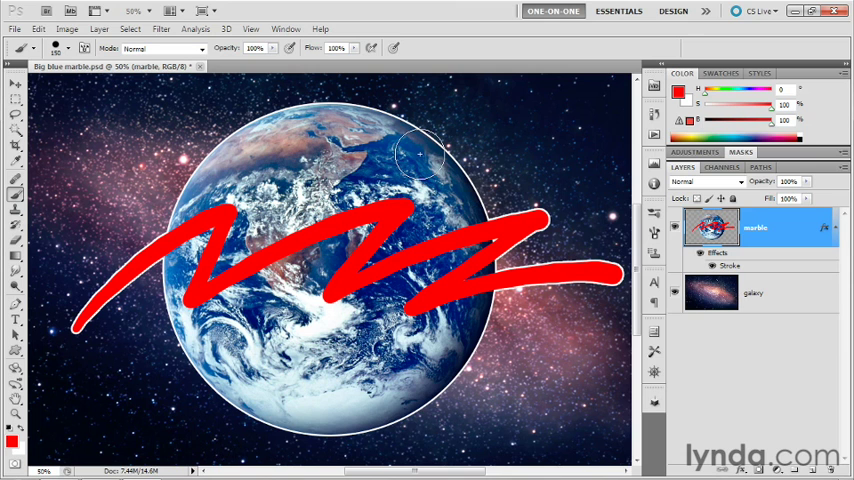
mouse_move(496, 144)
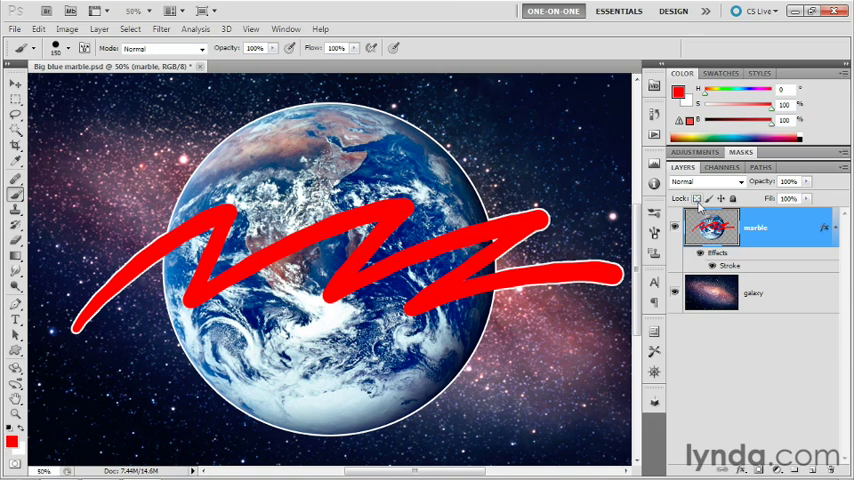
mouse_move(700, 198)
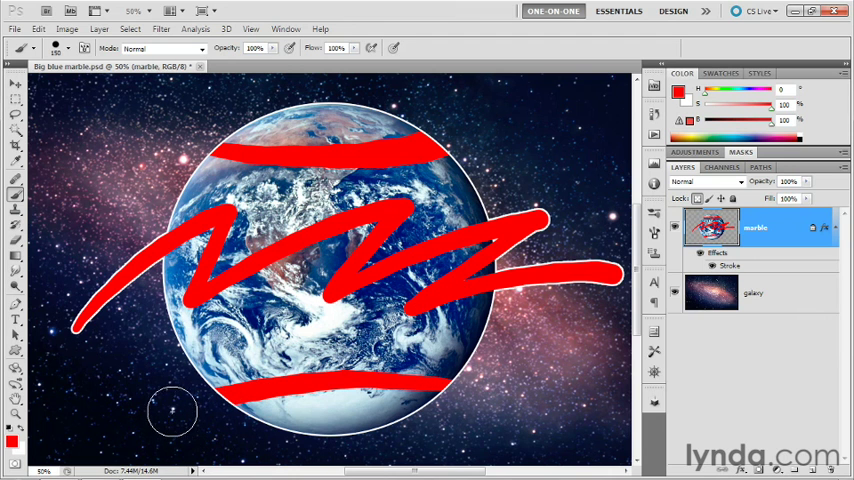
mouse_move(534, 328)
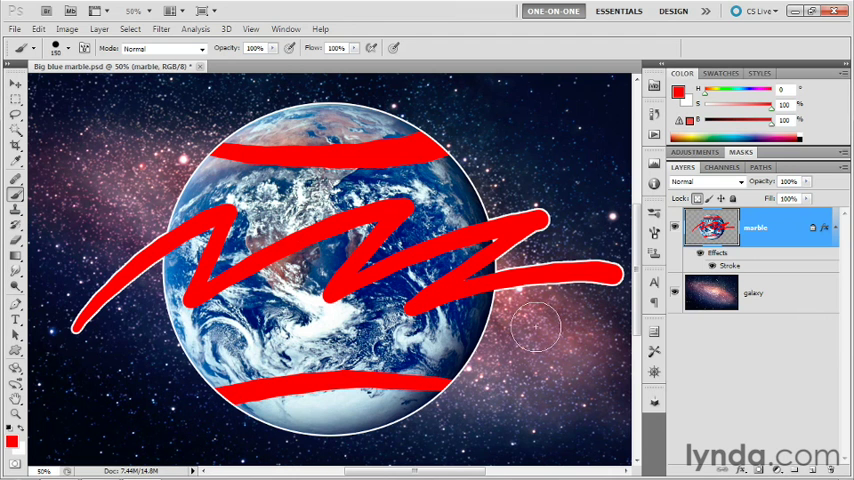
mouse_move(524, 164)
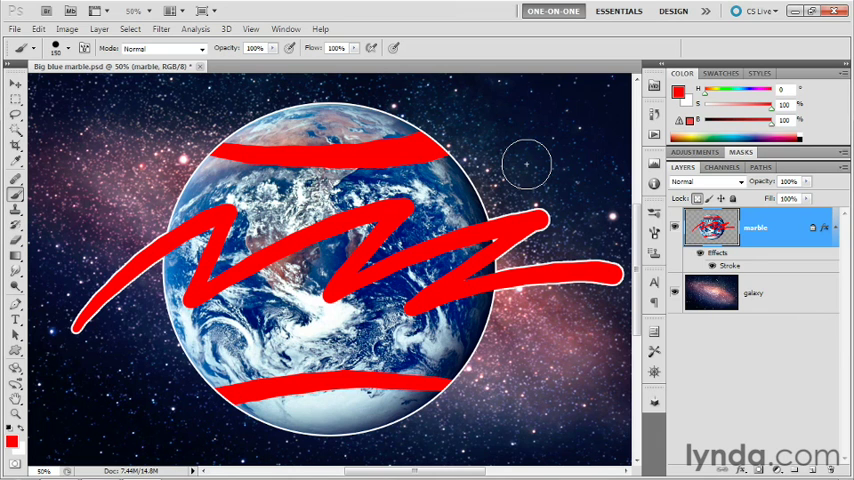
mouse_move(552, 180)
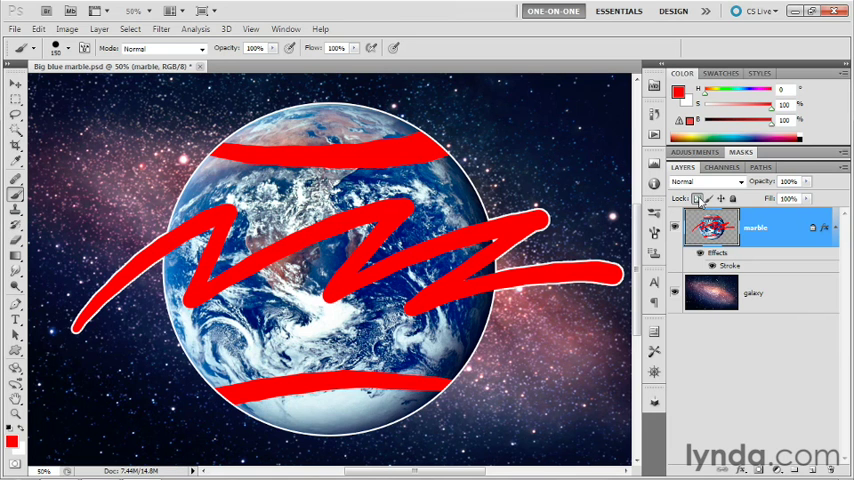
mouse_move(704, 198)
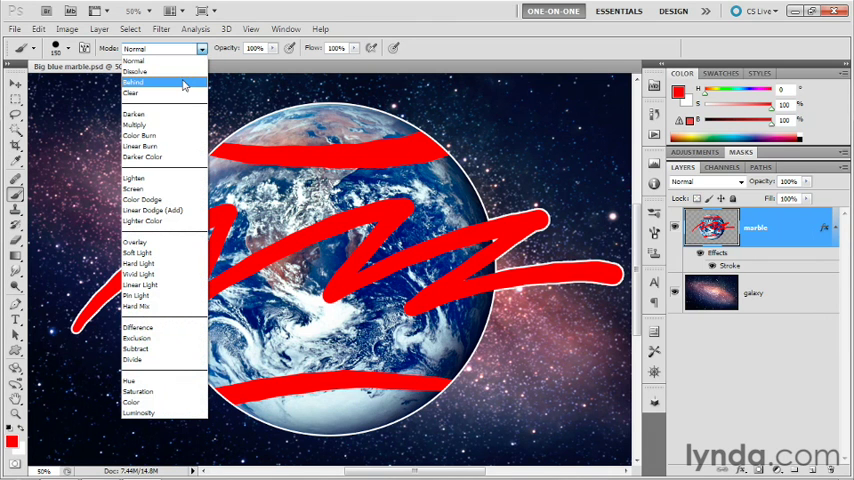
Set the brush blend mode to Behind and reset the foreground colour to black
click(140, 78)
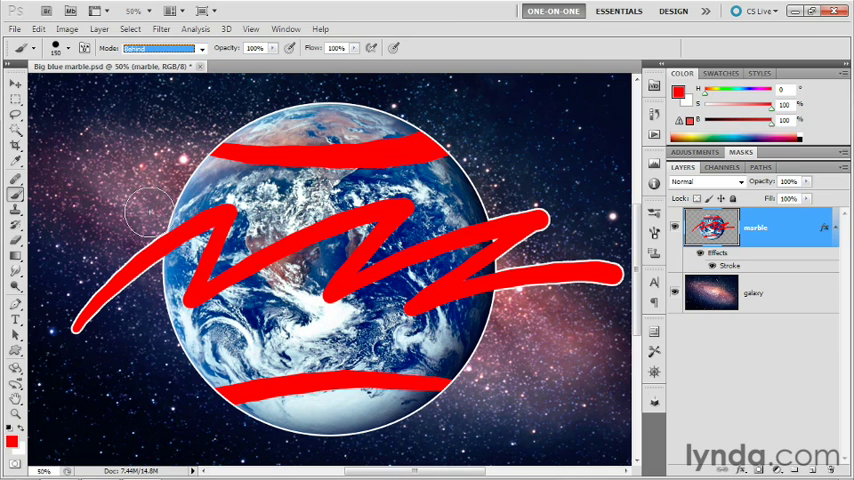
mouse_move(152, 152)
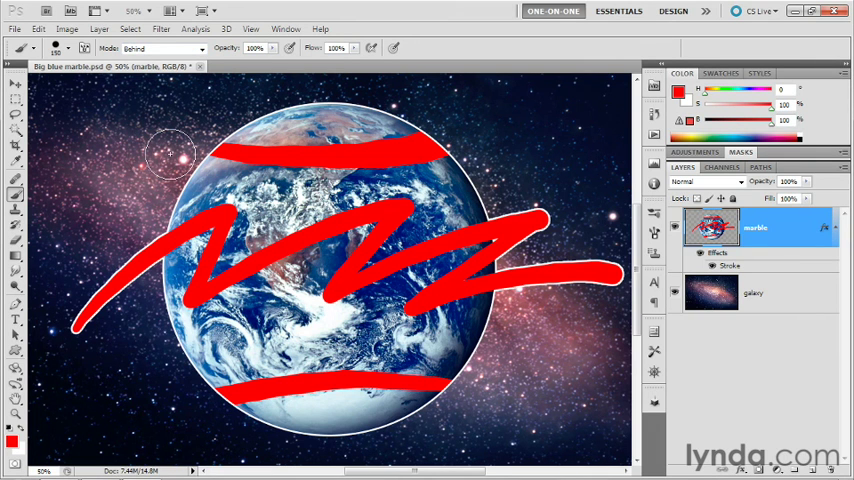
key(d)
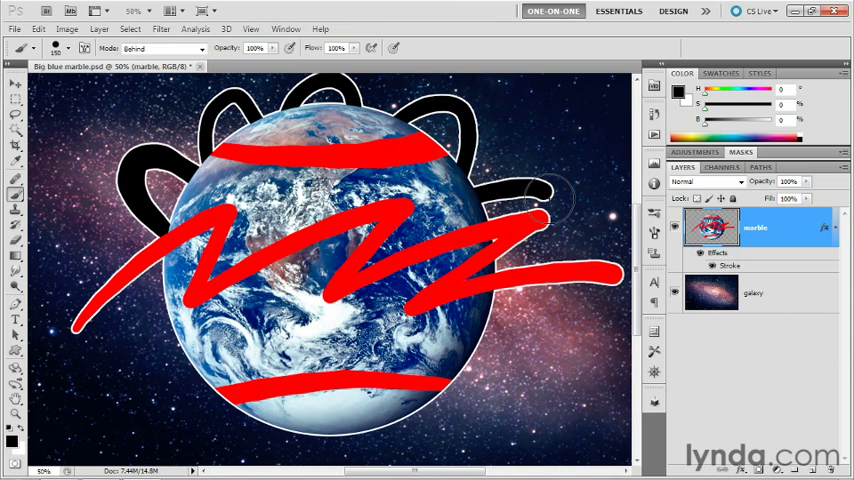
Paint black looping strokes around the globe that appear behind the Earth in Behind mode
drag(550, 200, 360, 400)
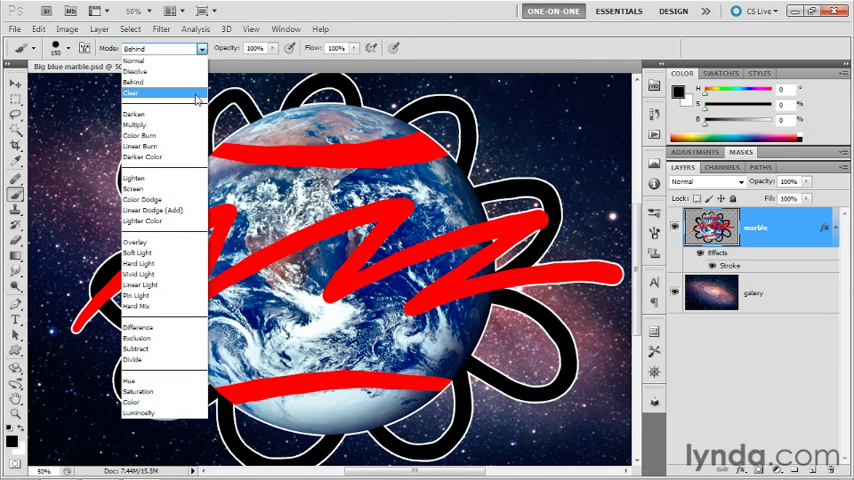
mouse_move(172, 78)
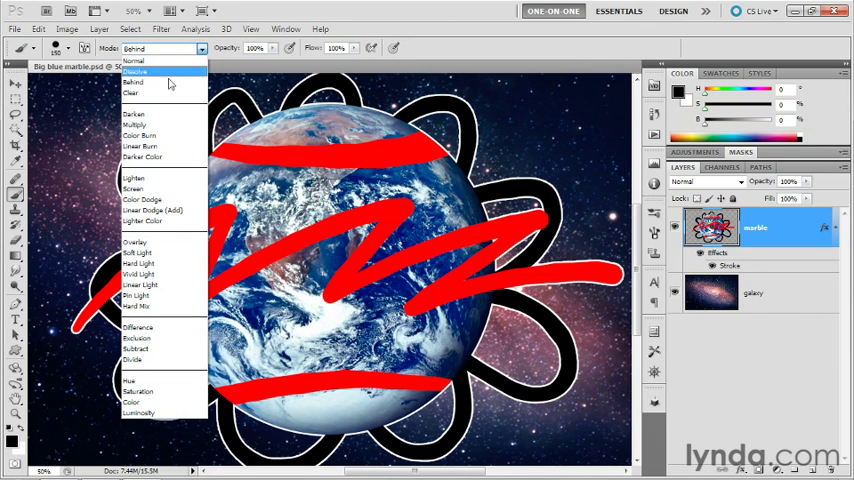